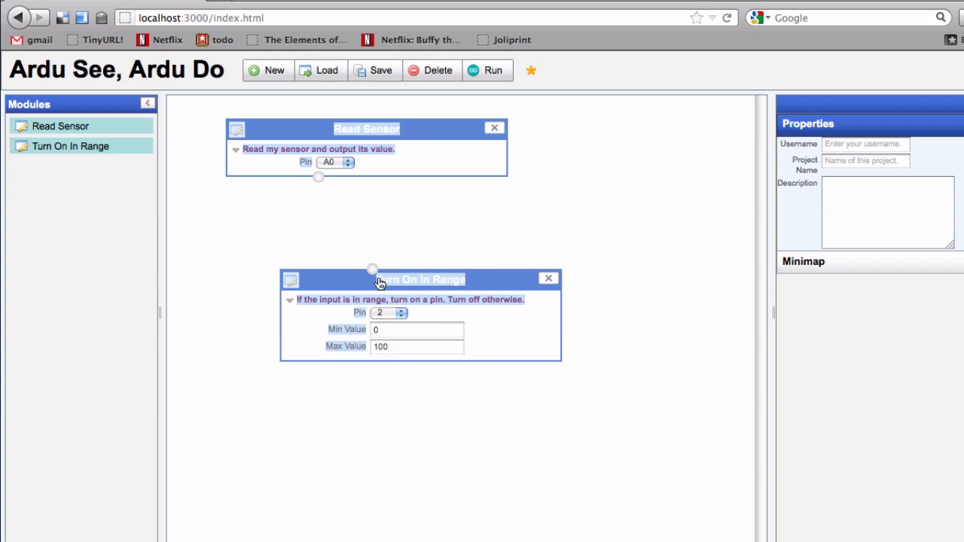
- Wire the Read Sensor output terminal into the Turn On In Range input
left_click_drag(318, 177, 373, 272)
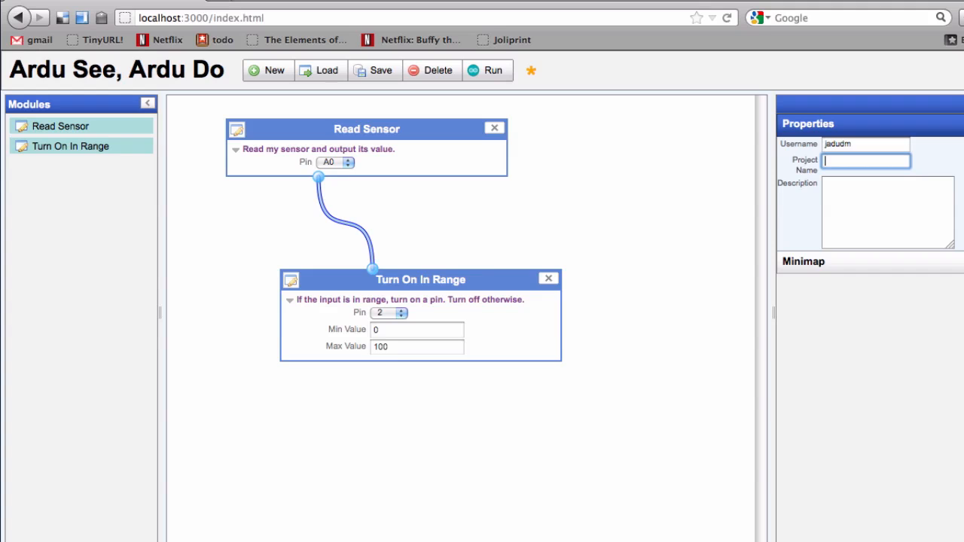
- Save the project as 'recording1' and dismiss the Saved! confirmation
type("recording1")
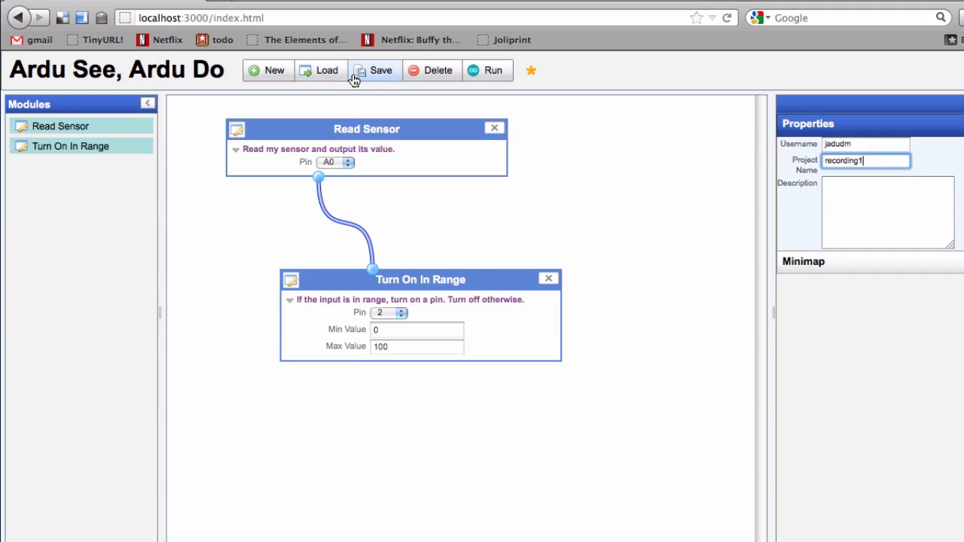
left_click(374, 70)
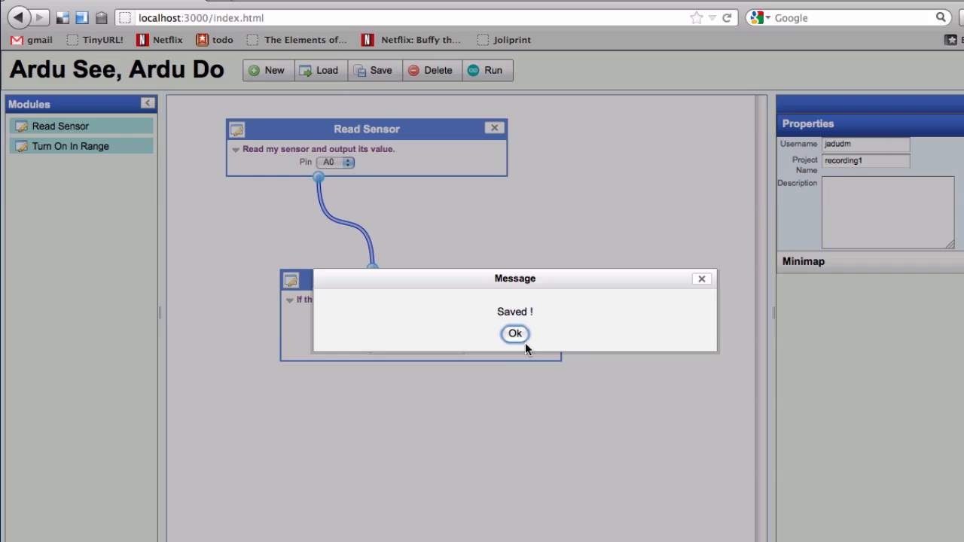
left_click(514, 334)
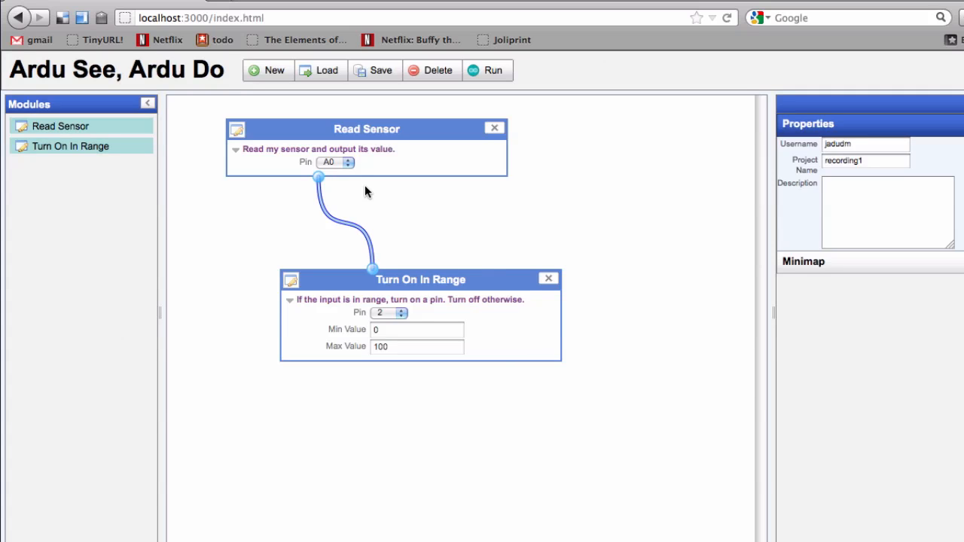
- Load demo1, then load demo2 with its two wired sensor-to-range pairs
left_click(320, 70)
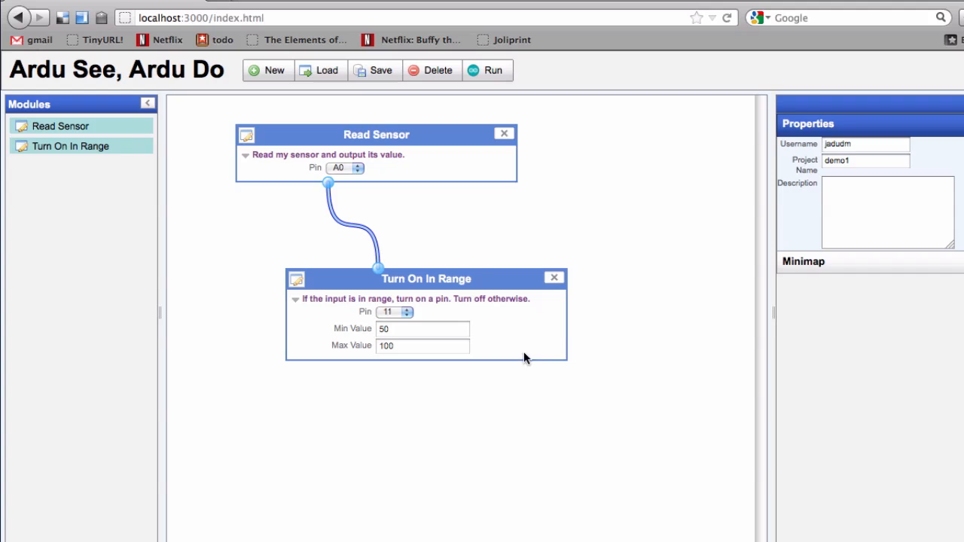
left_click(320, 70)
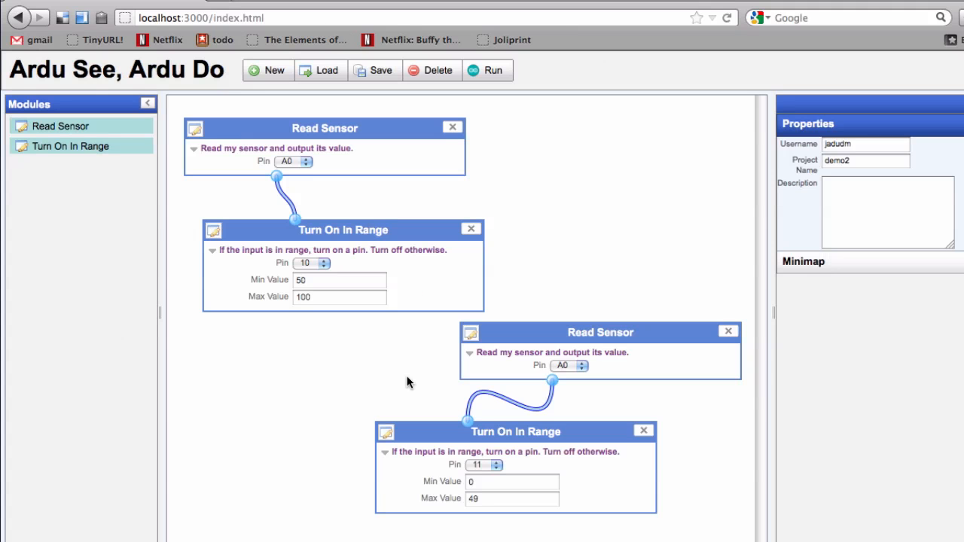
mouse_move(624, 145)
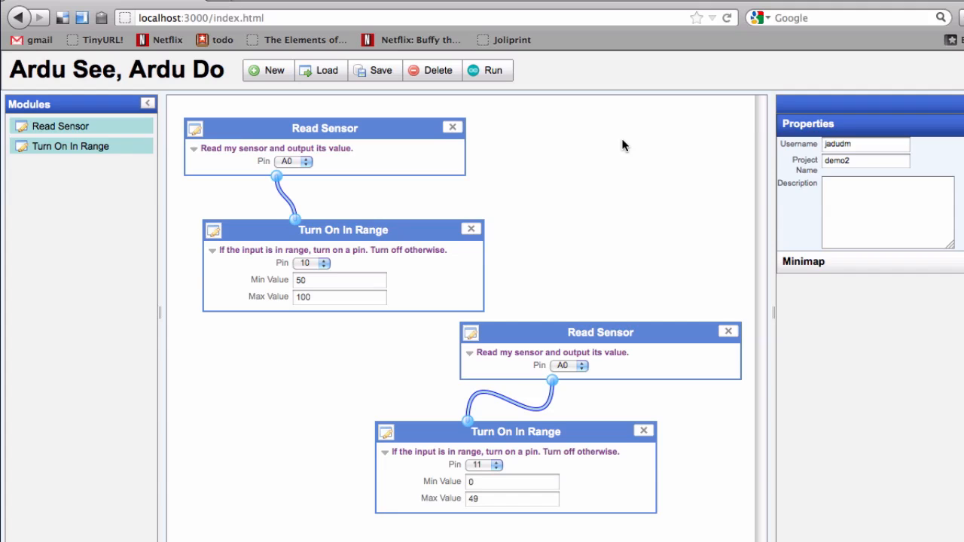
mouse_move(376, 239)
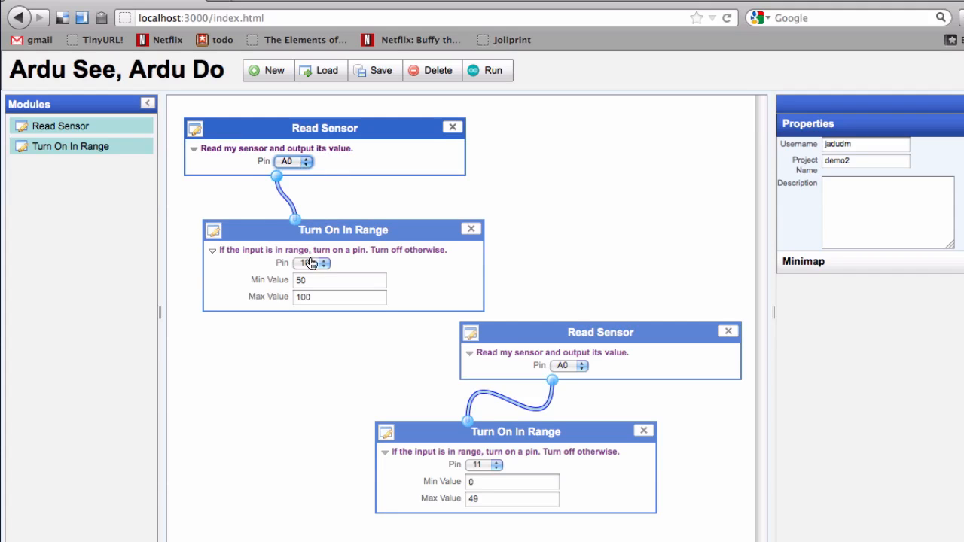
- Set the upper range block's output to pin 8 and the lower one to pin 9
left_click(324, 265)
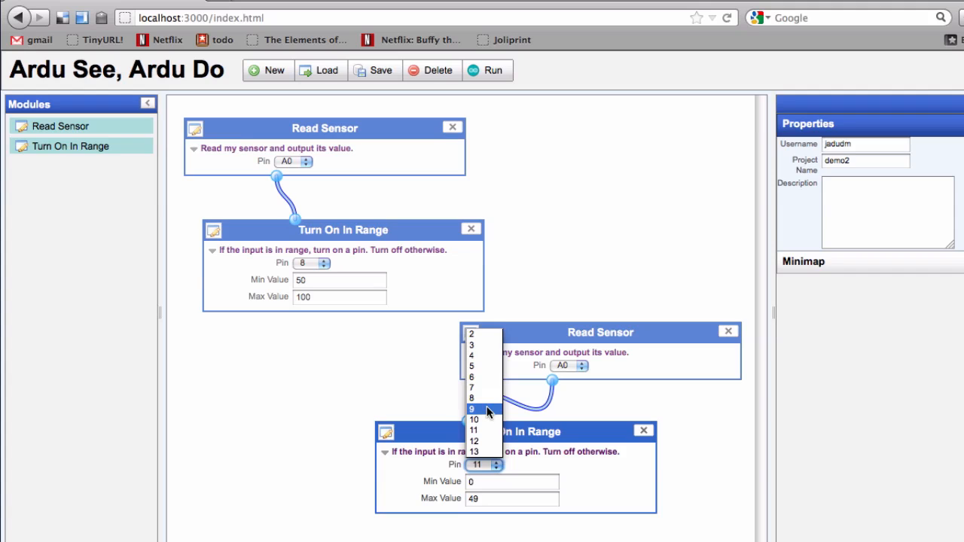
left_click(474, 409)
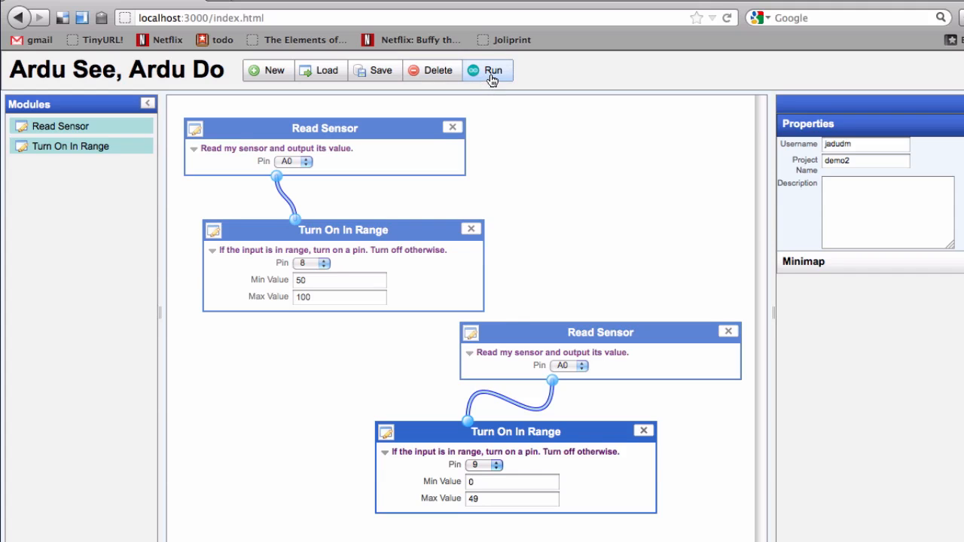
- Run the program to upload to the Arduino, then rerun after the avrdude error
left_click(487, 70)
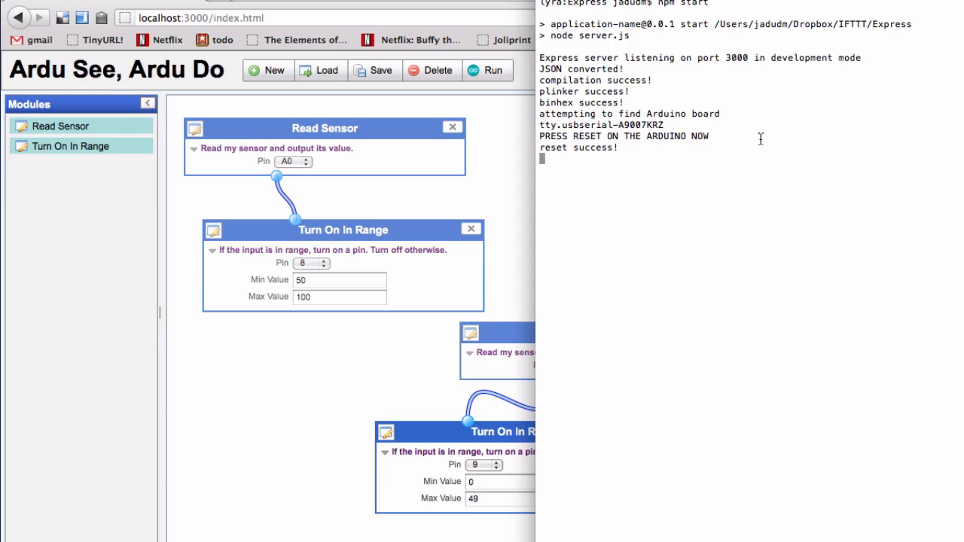
mouse_move(669, 173)
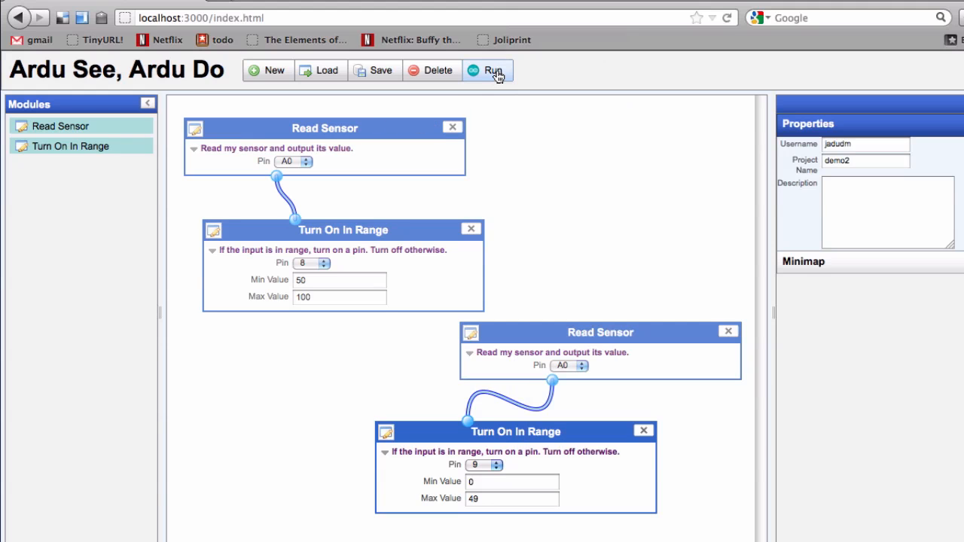
left_click(494, 70)
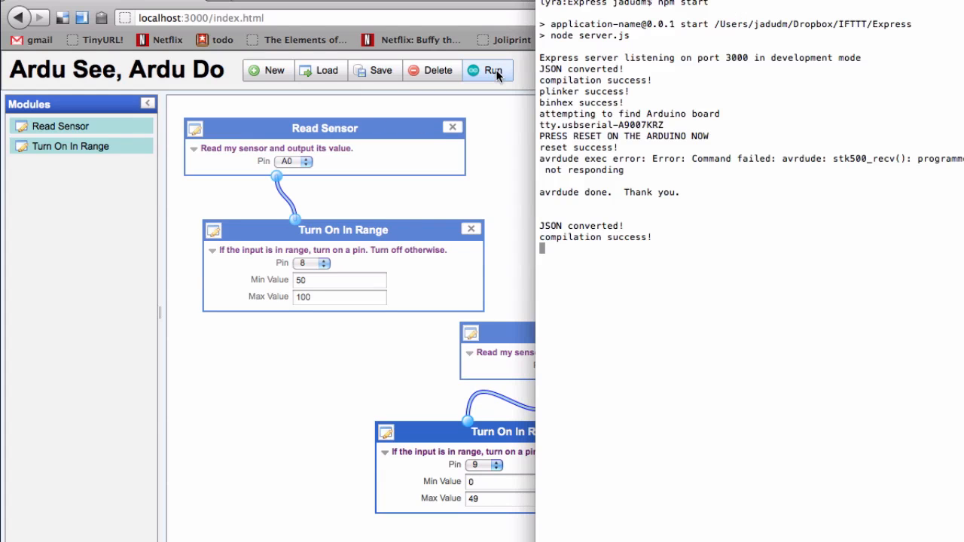
left_click(488, 70)
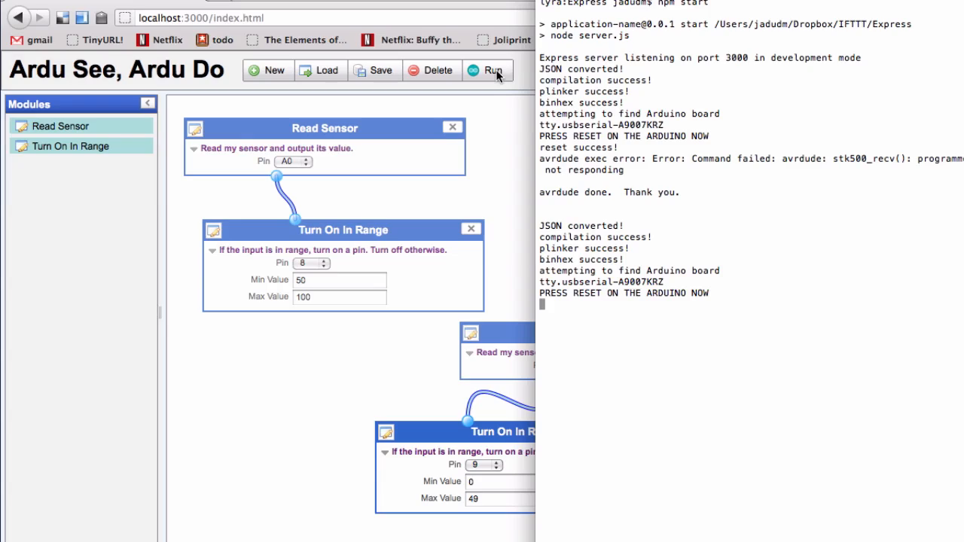